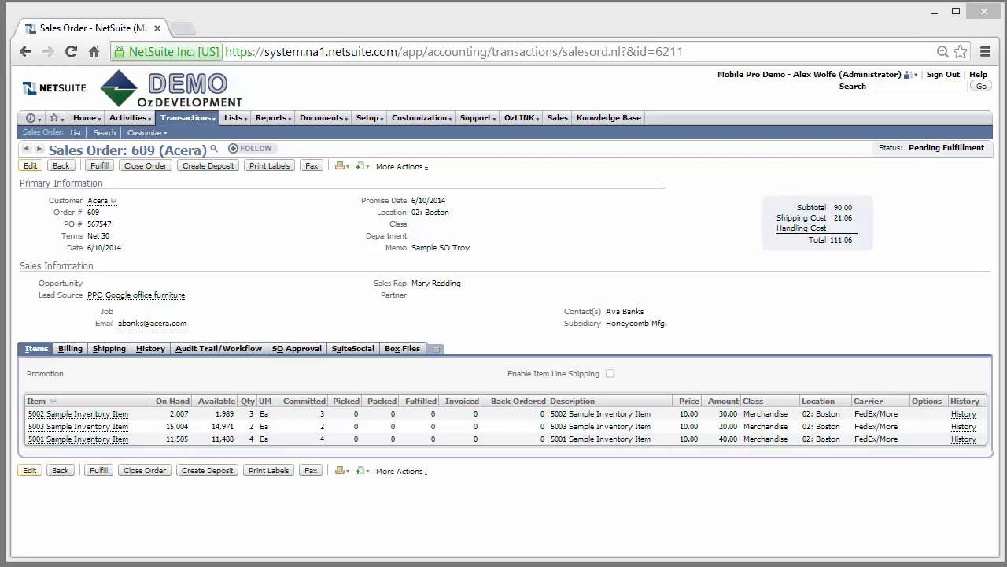
{"action": "mouse_move", "coordinate": [349, 449]}
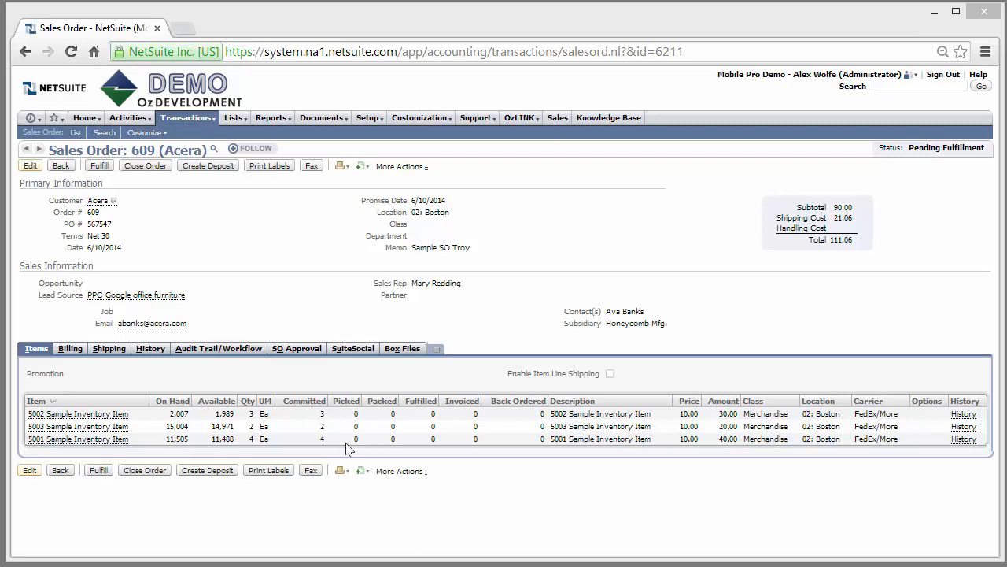
{"action": "mouse_move", "coordinate": [798, 116]}
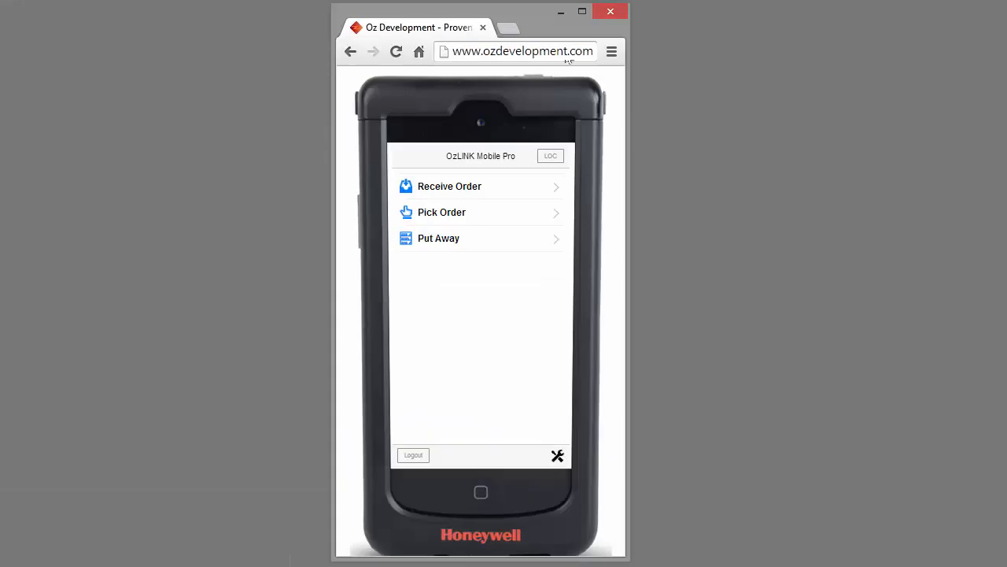
{"action": "mouse_move", "coordinate": [519, 106]}
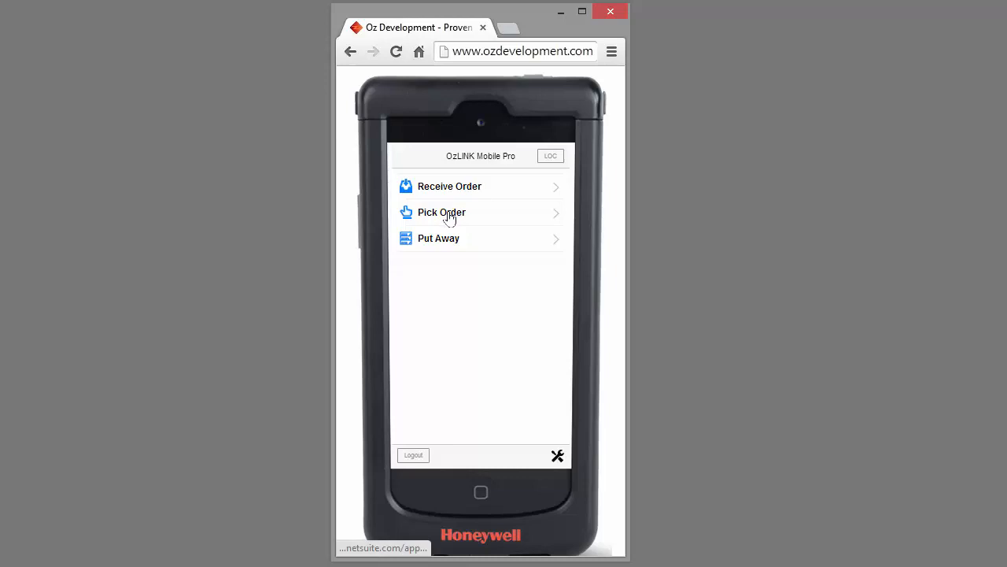
Step: Choose Pick Order, search the sales orders and select SO 609 (Acera) for picking
{"action": "left_click", "coordinate": [442, 211]}
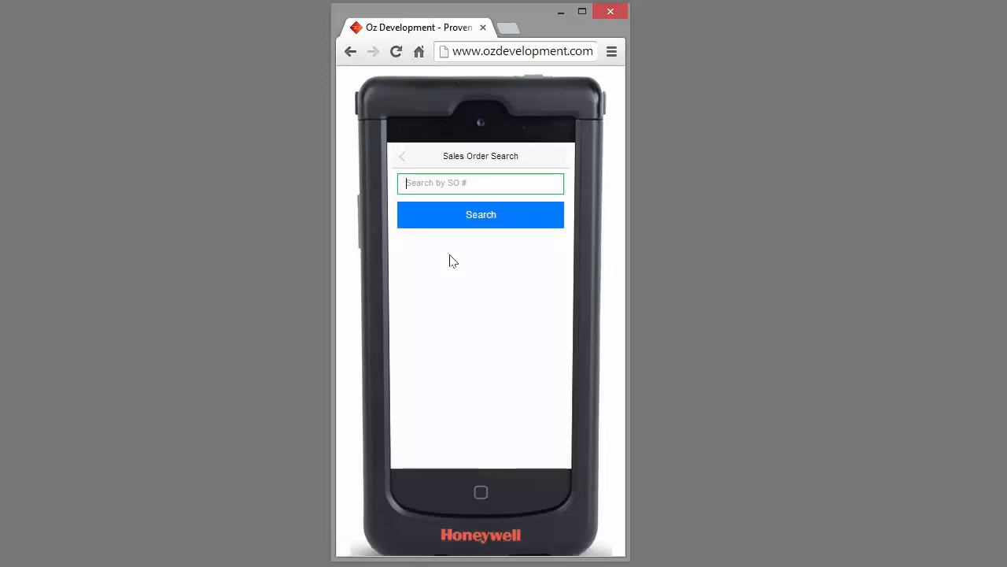
{"action": "mouse_move", "coordinate": [476, 244]}
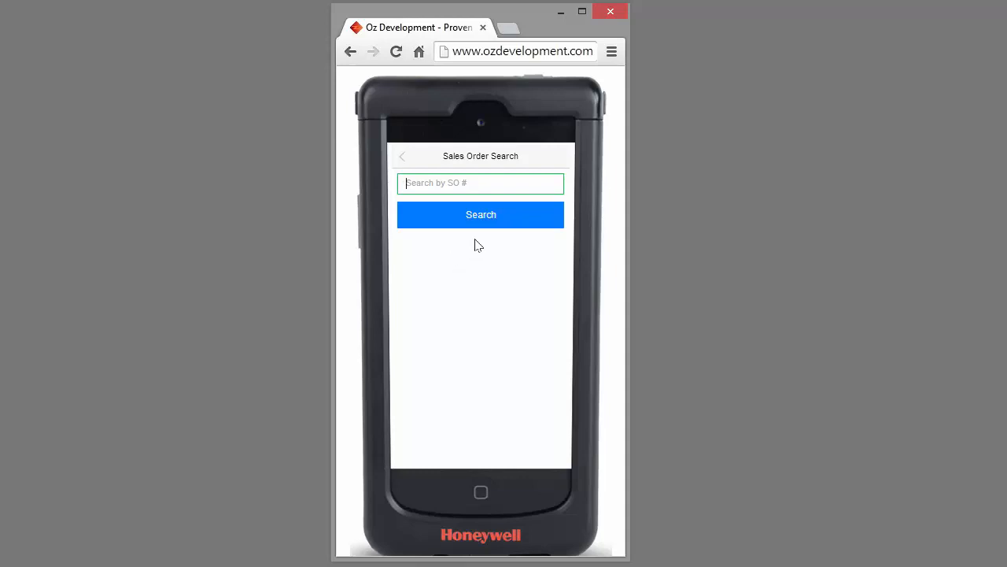
{"action": "left_click", "coordinate": [480, 214]}
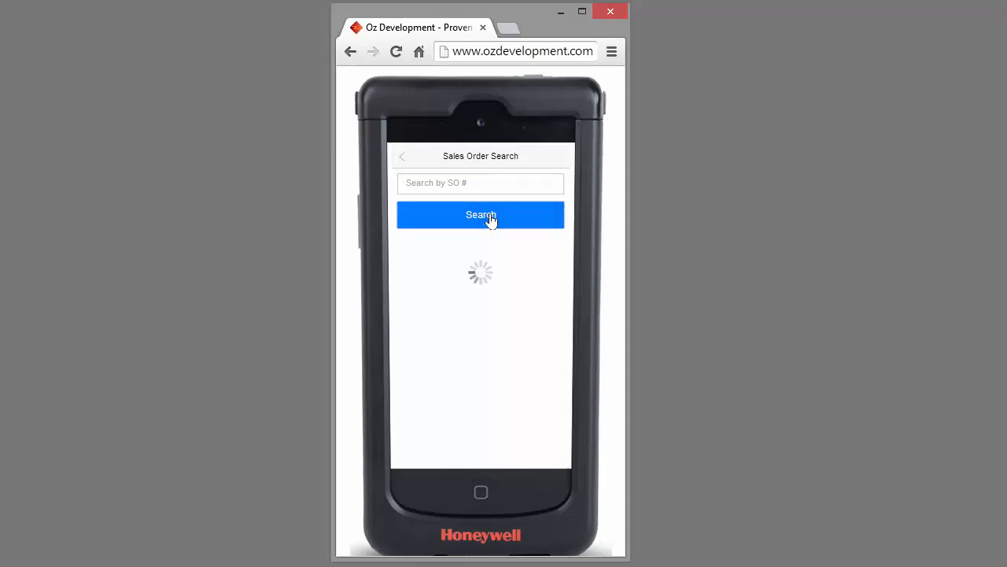
{"action": "left_click", "coordinate": [480, 215]}
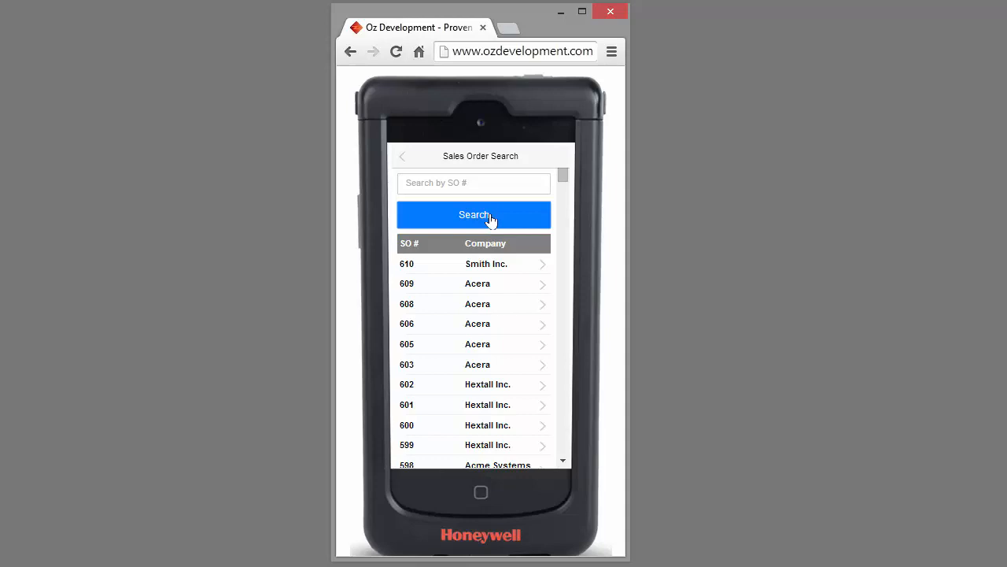
{"action": "mouse_move", "coordinate": [474, 285]}
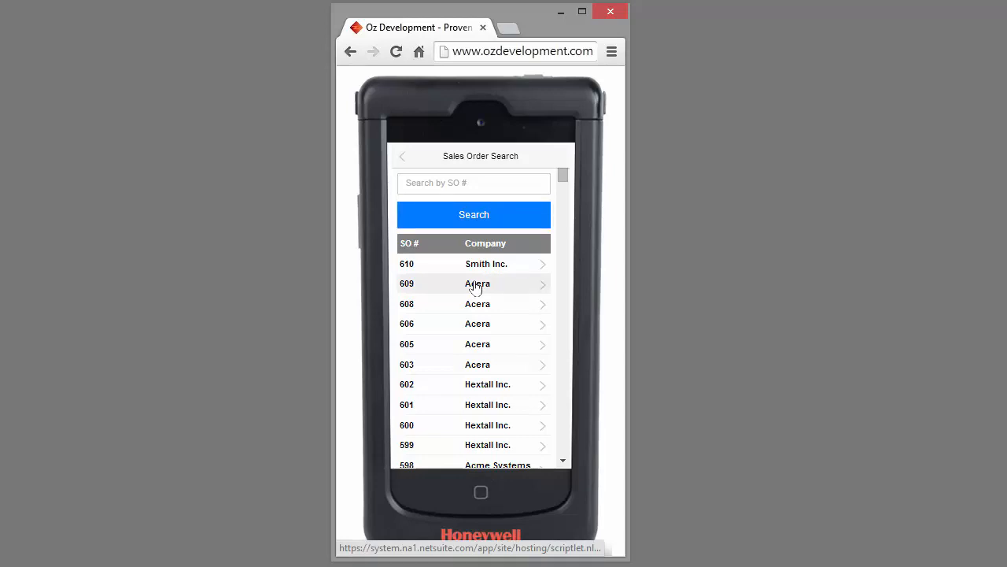
{"action": "left_click", "coordinate": [478, 284]}
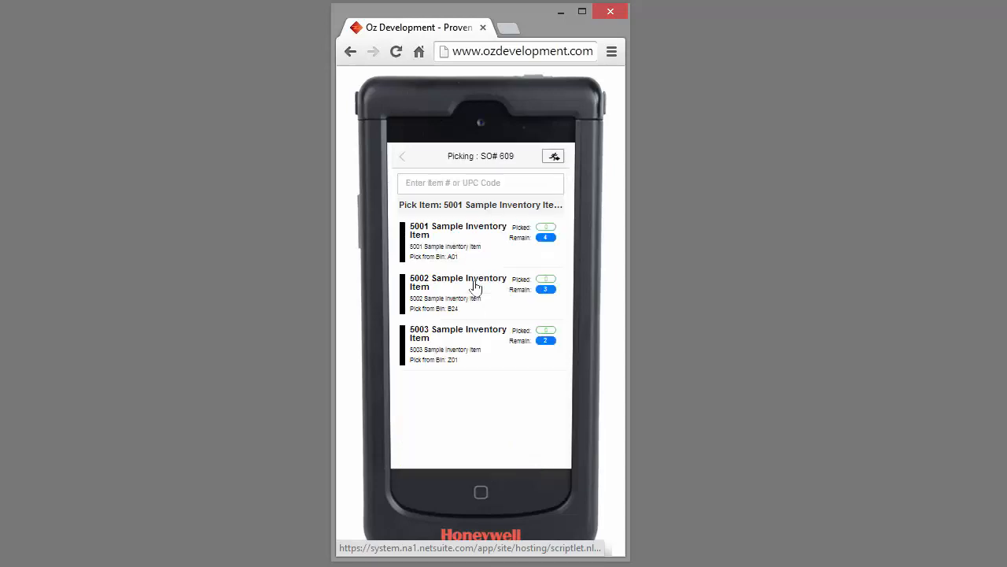
{"action": "mouse_move", "coordinate": [581, 283]}
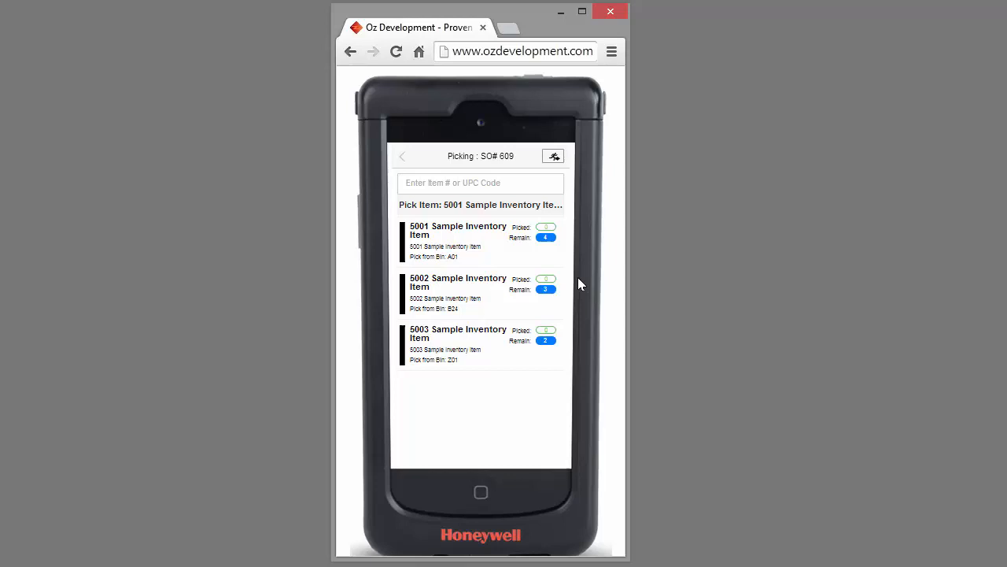
{"action": "mouse_move", "coordinate": [508, 263]}
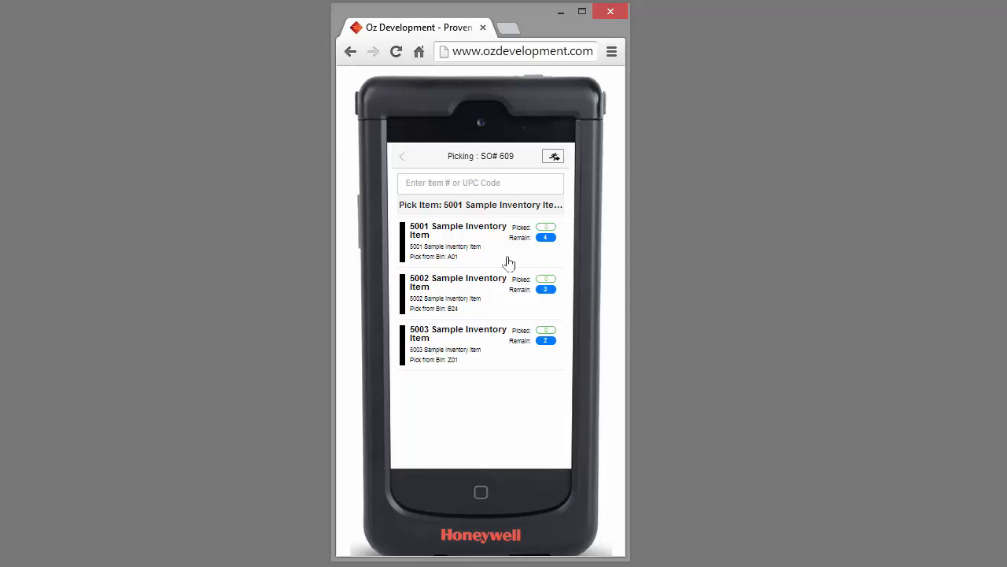
Step: Pick 1 unit of item 5001 from bin A01, then enter quantity 3 and bin A for the rest
{"action": "left_click", "coordinate": [458, 240]}
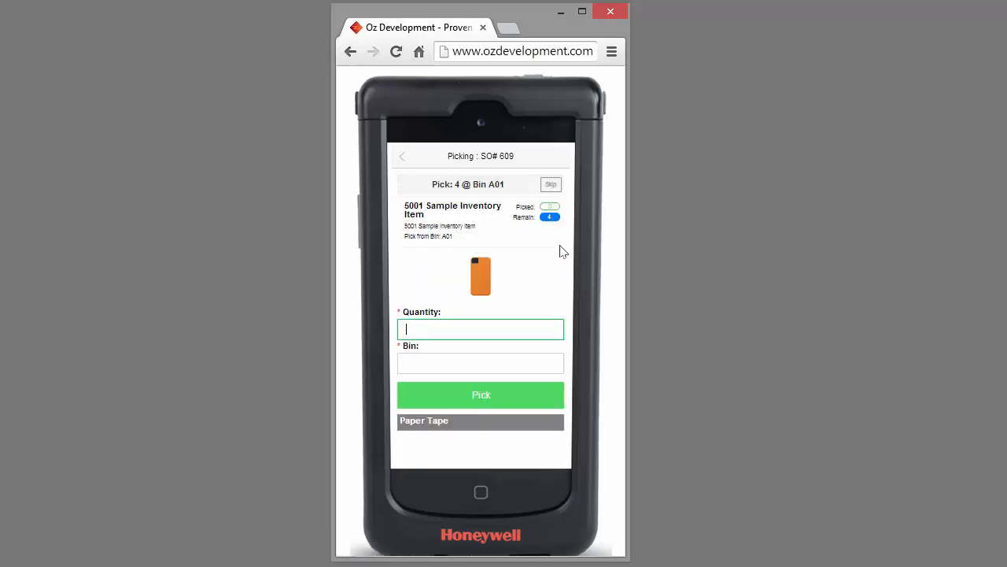
{"action": "mouse_move", "coordinate": [593, 257]}
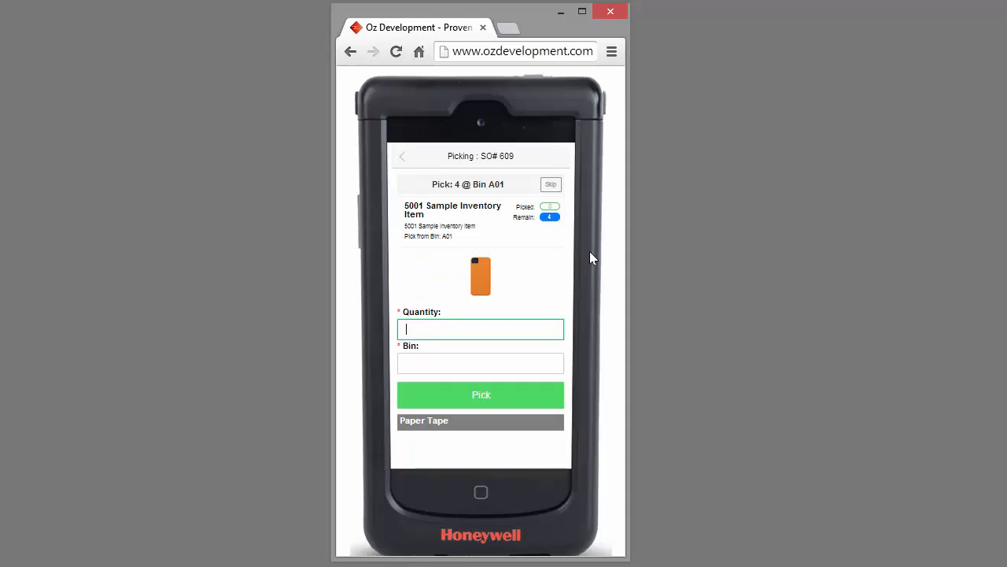
{"action": "type", "text": "1"}
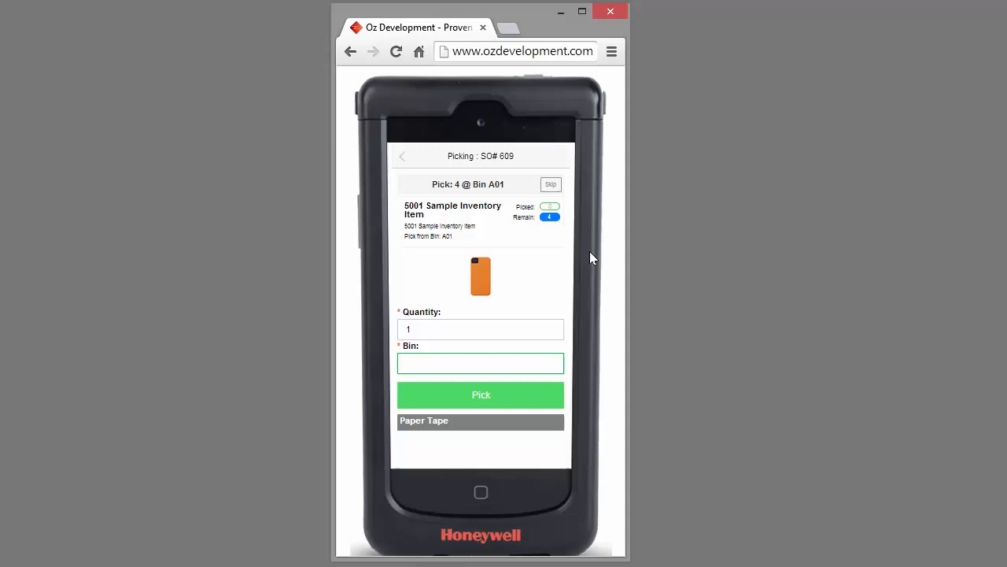
{"action": "left_click", "coordinate": [481, 395]}
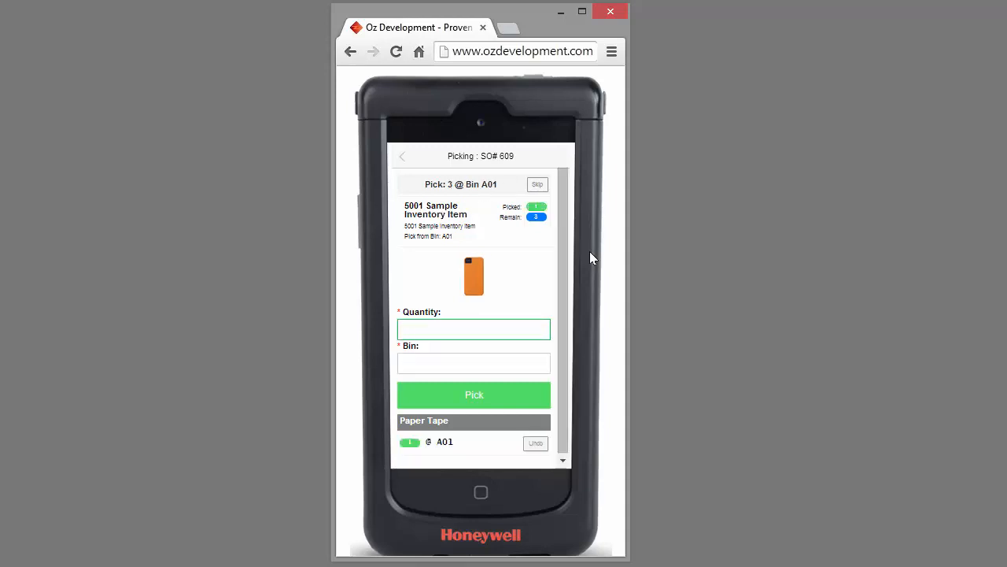
{"action": "type", "text": "3"}
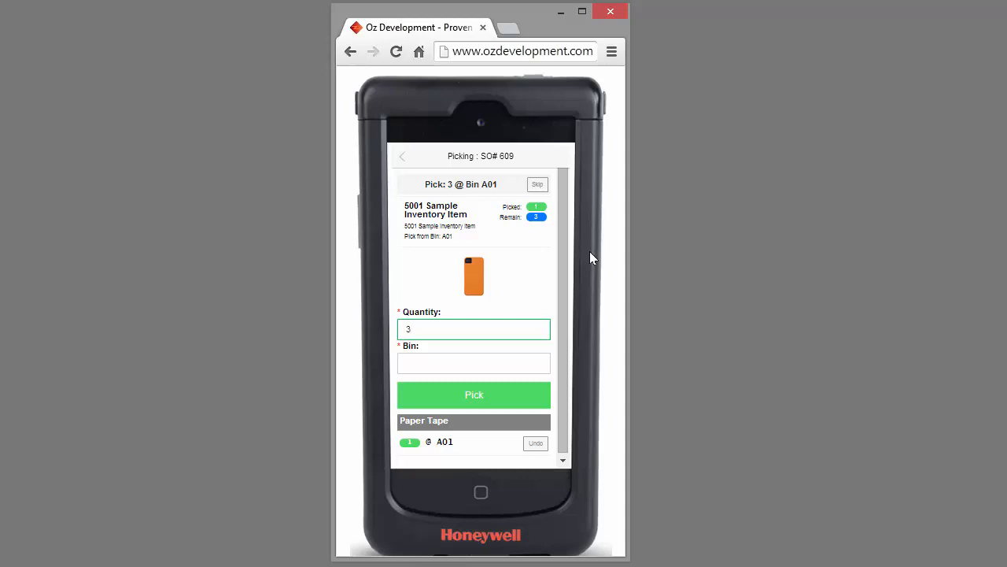
{"action": "left_click", "coordinate": [473, 363]}
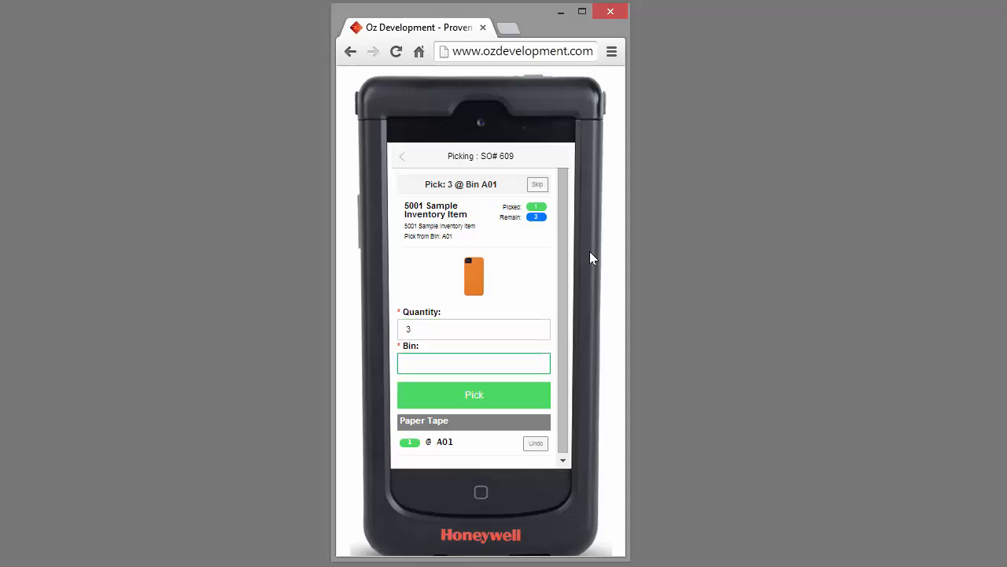
{"action": "type", "text": "A"}
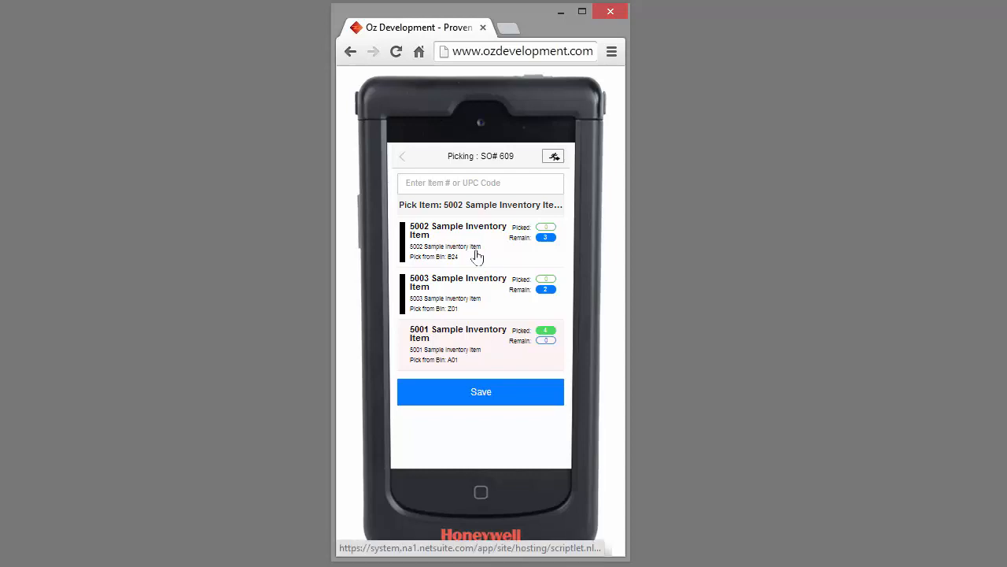
Step: Pick item 5002 from bin B24, correcting the rejected quantity 4 to 3 after the over-pick error
{"action": "left_click", "coordinate": [457, 240]}
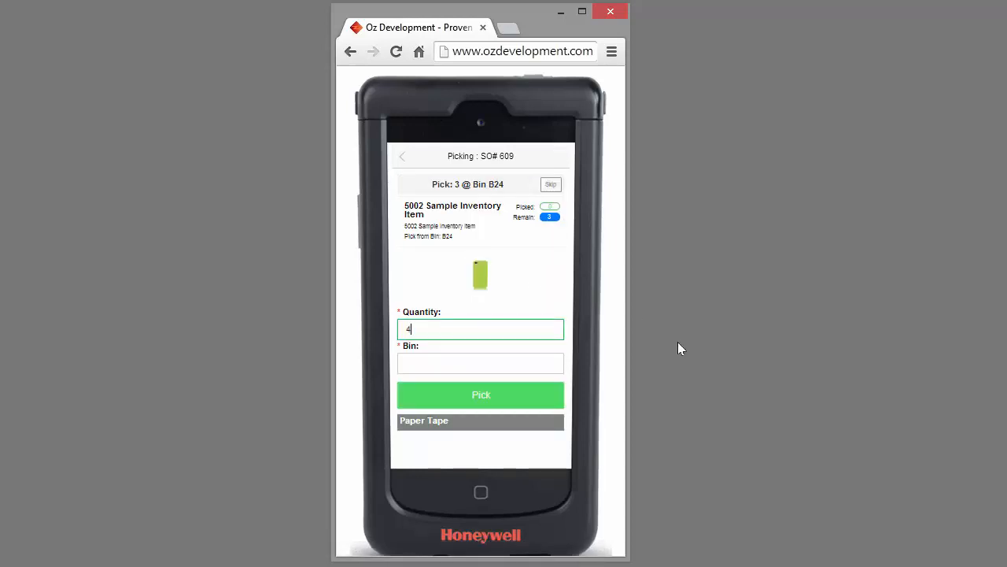
{"action": "left_click", "coordinate": [480, 363]}
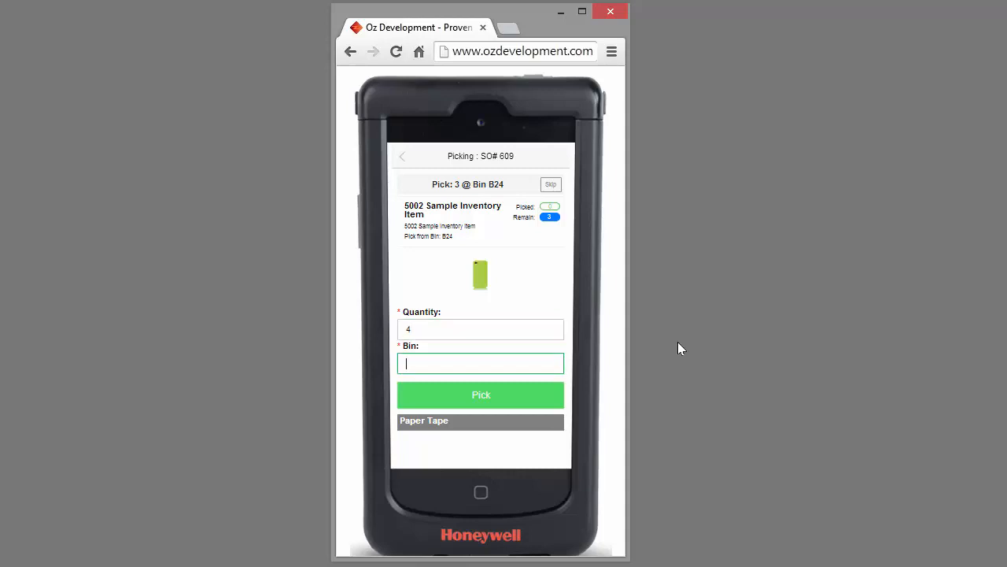
{"action": "type", "text": "B24"}
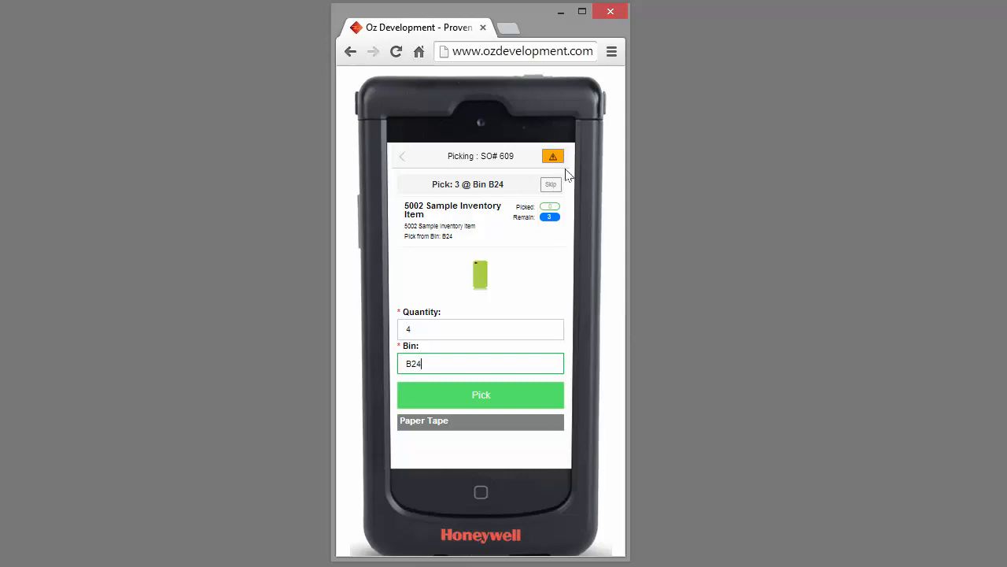
{"action": "mouse_move", "coordinate": [552, 156]}
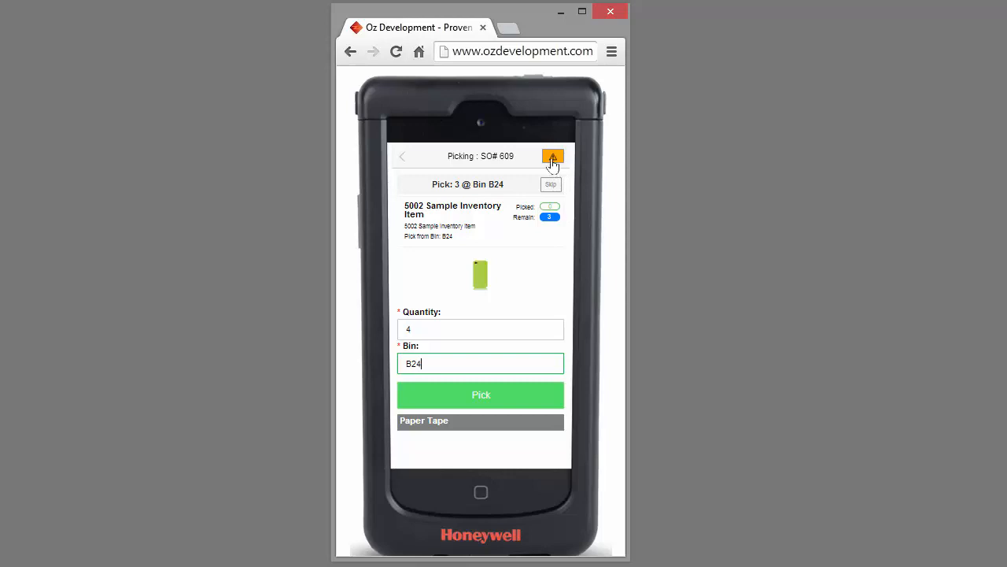
{"action": "left_click", "coordinate": [481, 394]}
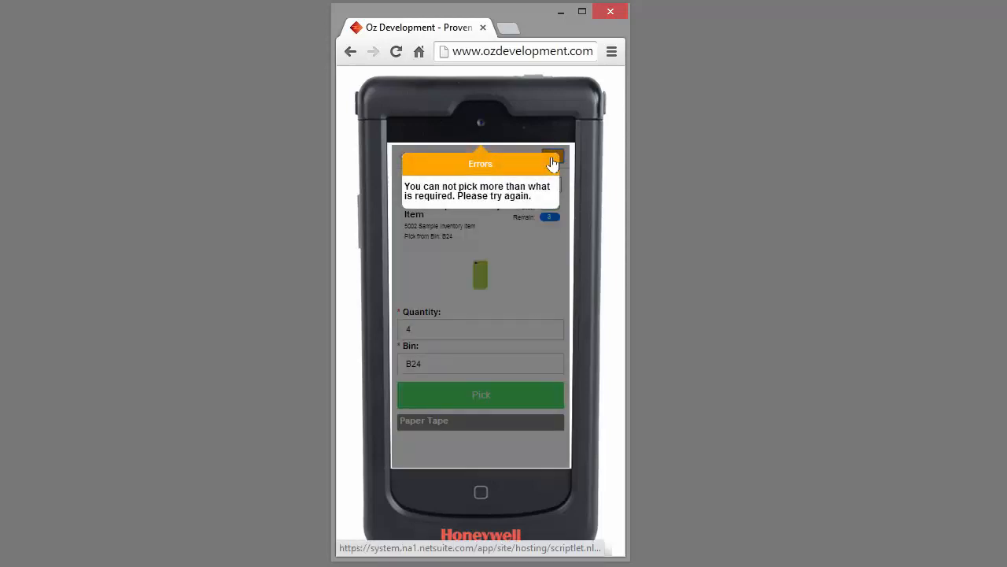
{"action": "mouse_move", "coordinate": [547, 236]}
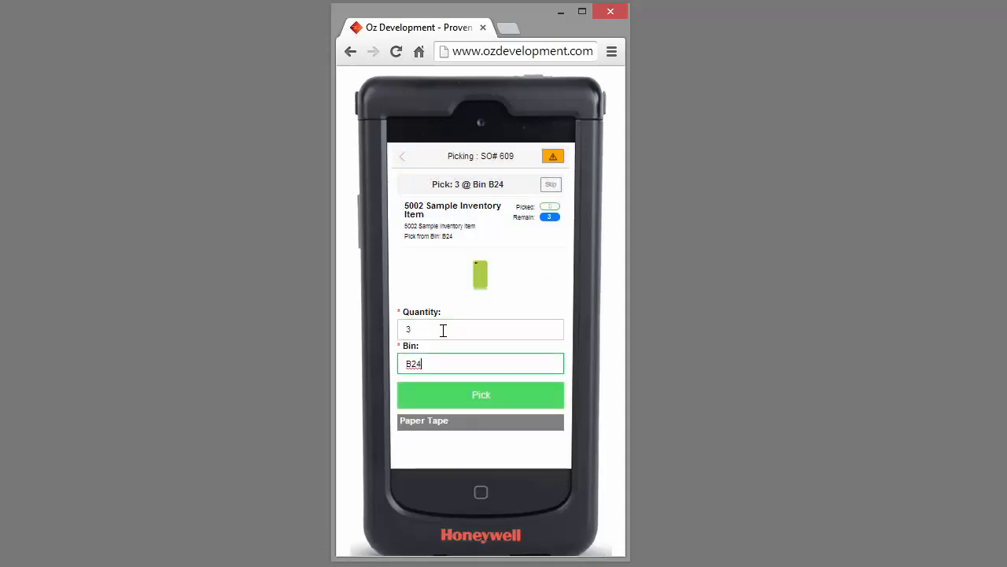
{"action": "left_click", "coordinate": [480, 394]}
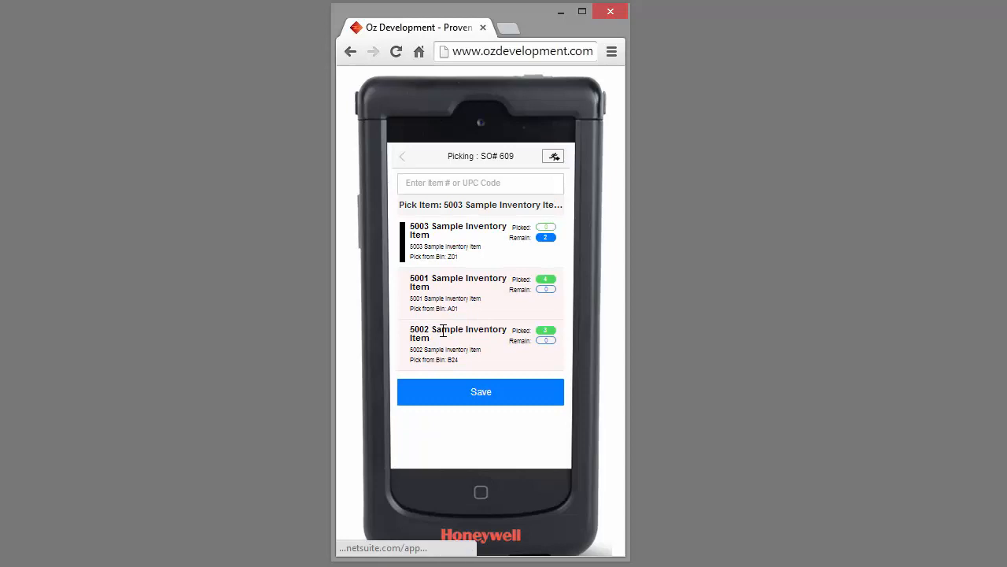
Step: Pick 2 units of item 5003 from bin Z01 and save the completed SO# 609
{"action": "left_click", "coordinate": [458, 240]}
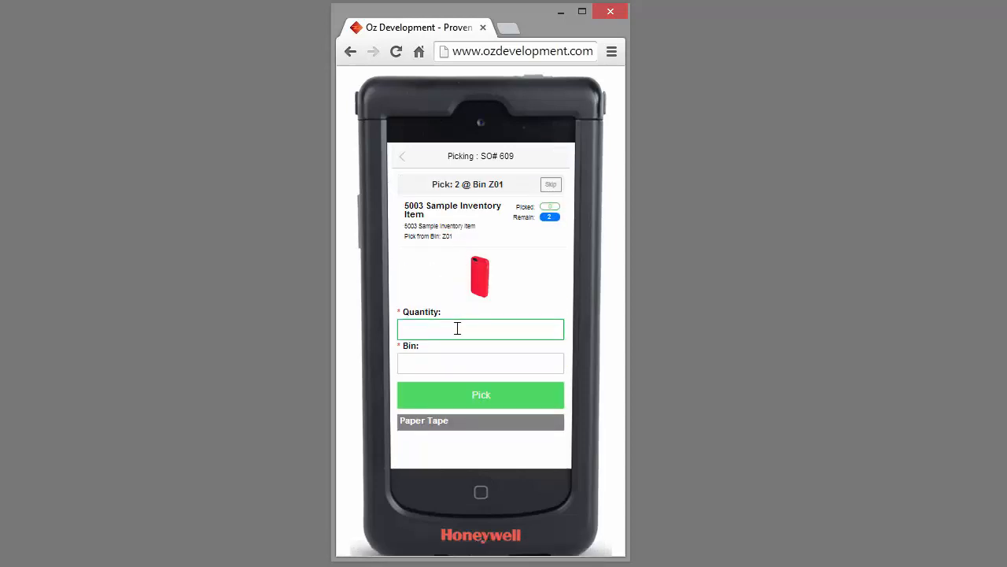
{"action": "type", "text": "2"}
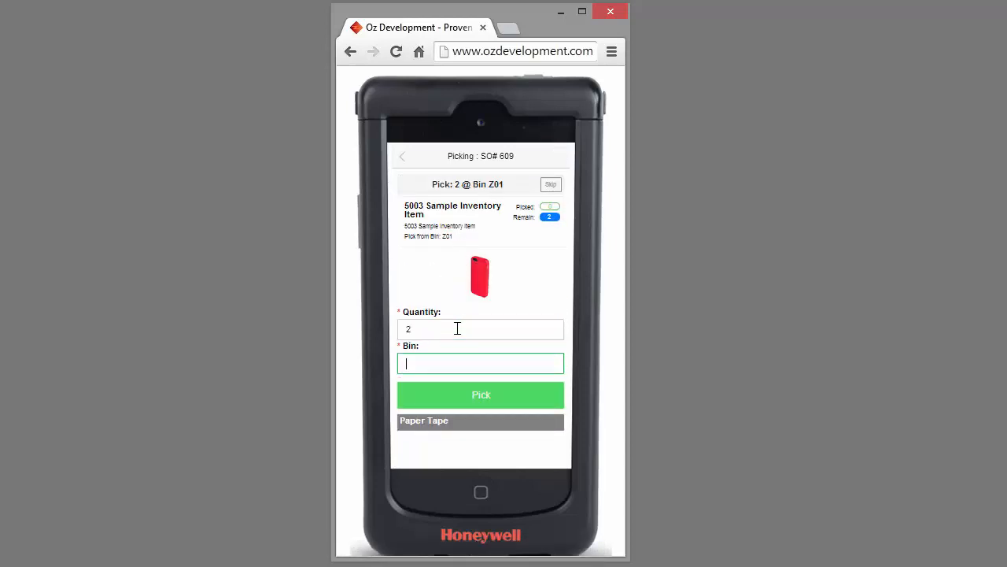
{"action": "type", "text": "Z0"}
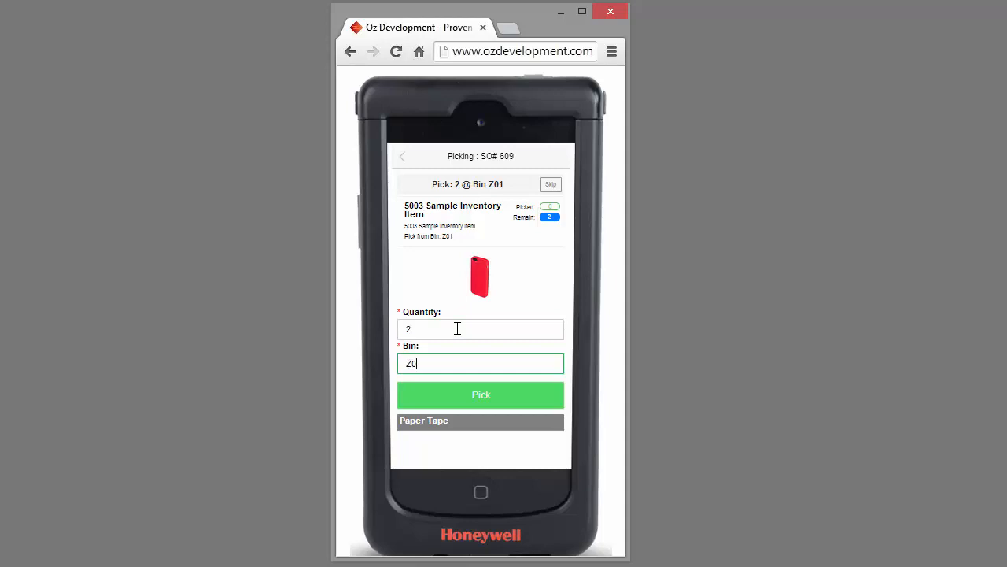
{"action": "left_click", "coordinate": [481, 395]}
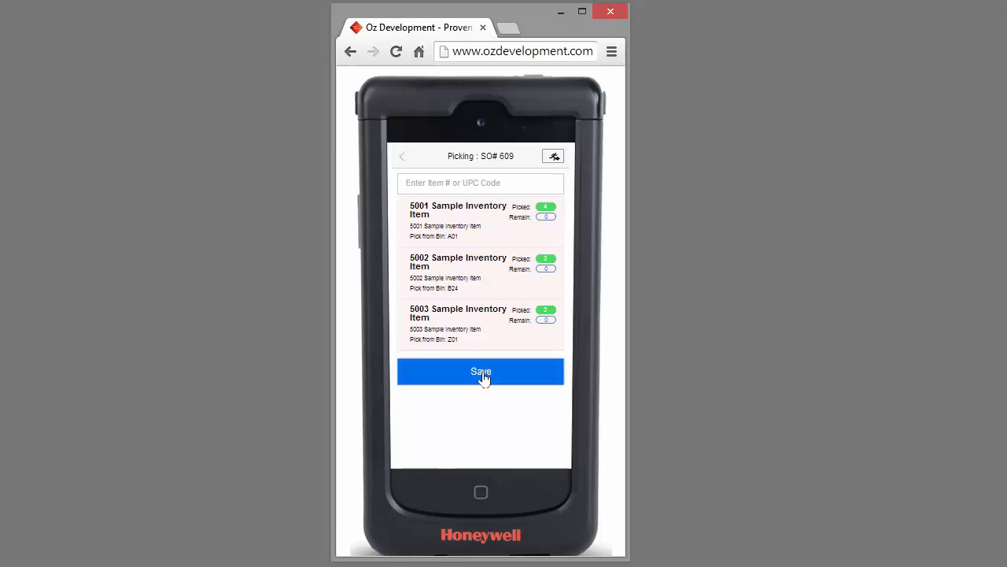
{"action": "left_click", "coordinate": [480, 371]}
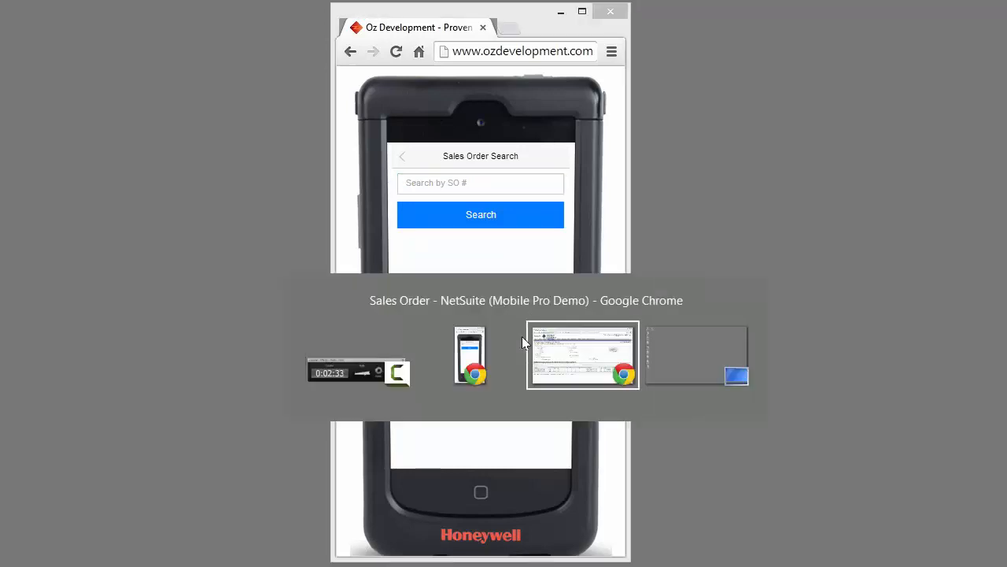
Step: In NetSuite, view Sales Order 609's History and open Item Fulfillment SHI00000434
{"action": "left_click", "coordinate": [583, 355]}
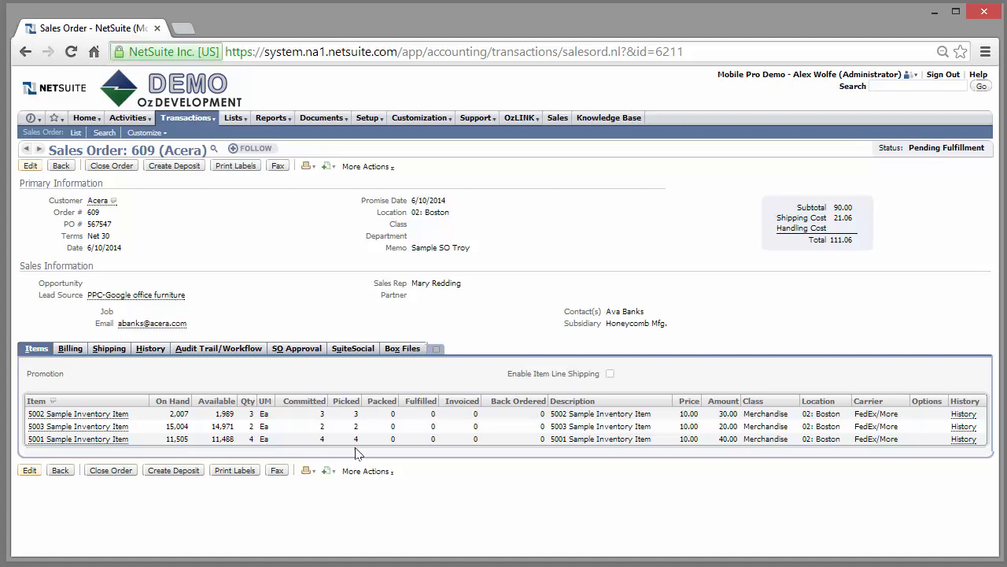
{"action": "left_click", "coordinate": [150, 348]}
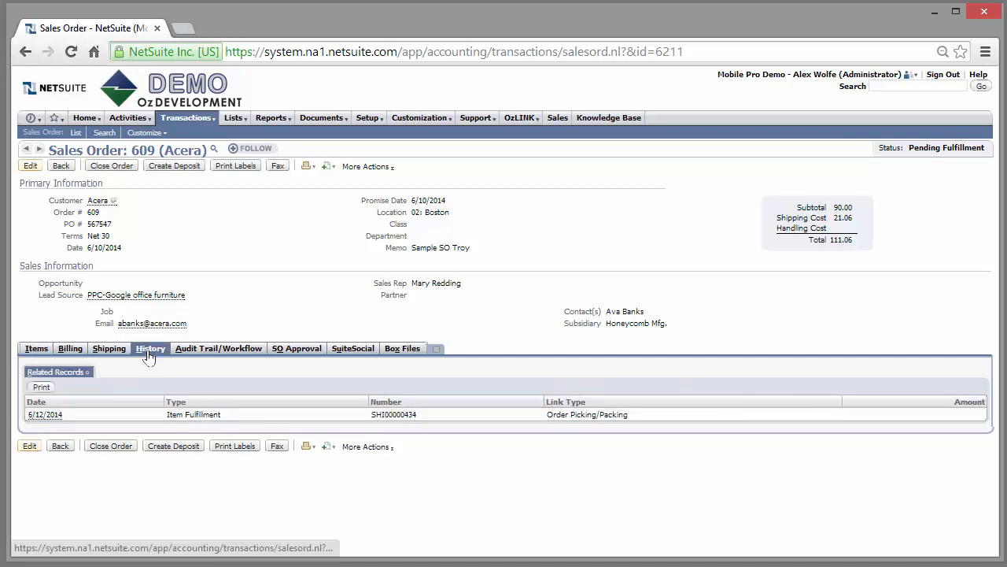
{"action": "mouse_move", "coordinate": [44, 415]}
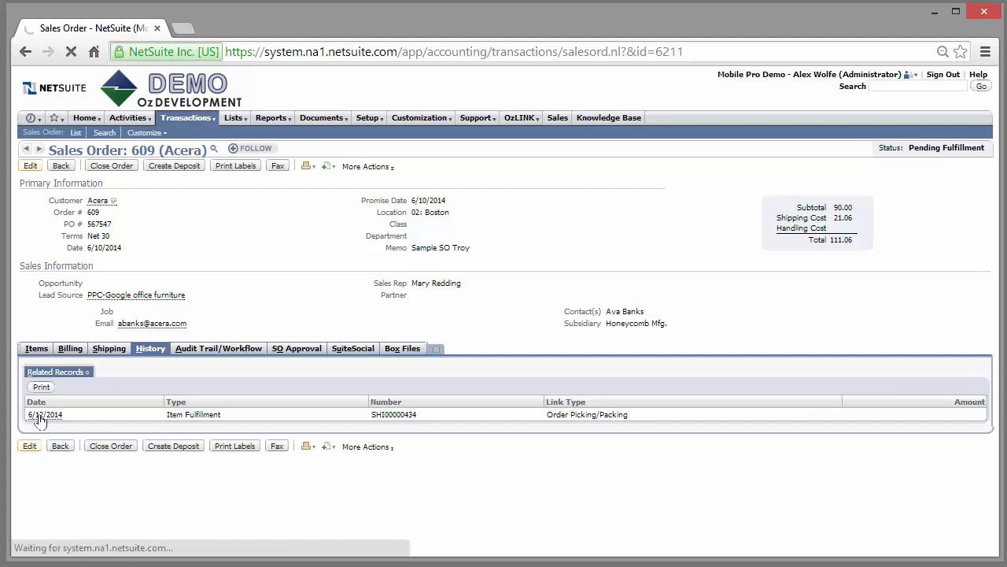
{"action": "left_click", "coordinate": [394, 414]}
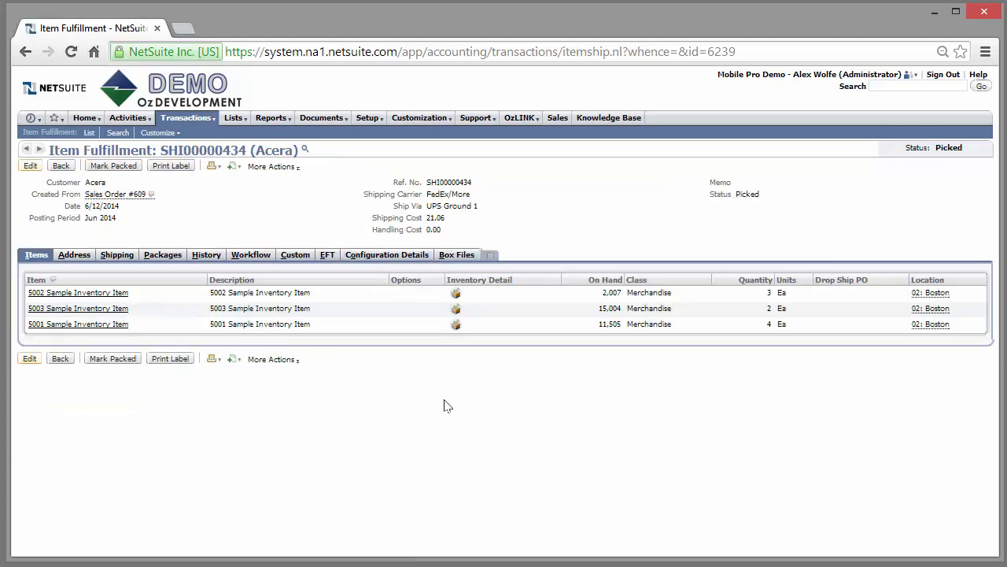